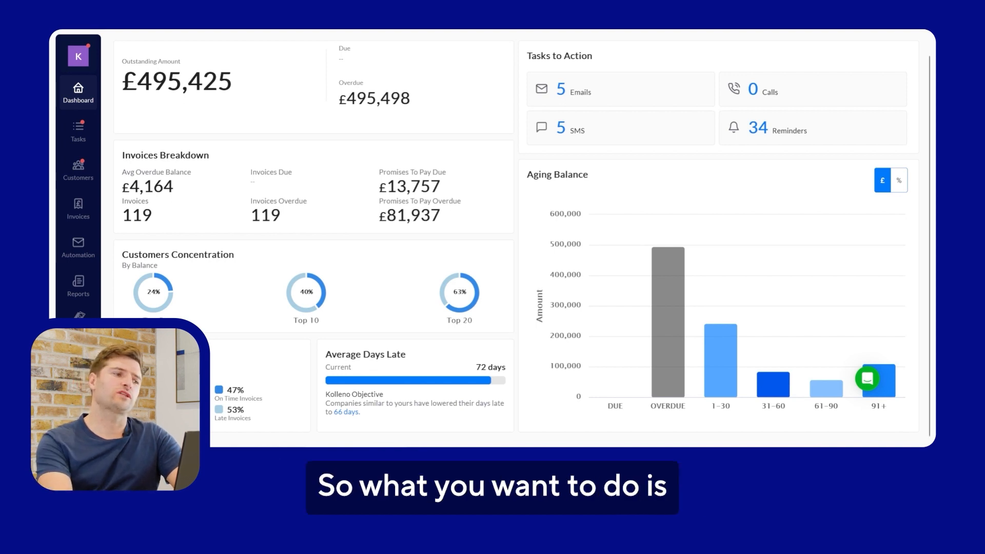
Go to Automation and open the Overdue draft workflow
click(78, 246)
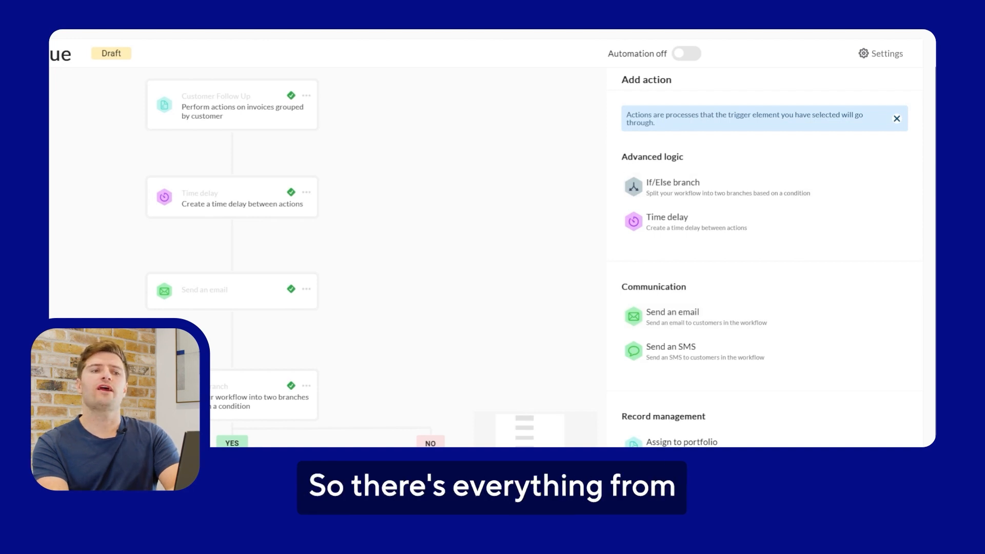
View the trigger's filters (balance under 5000, Canada), then the 5-day time delay settings
scroll(down, 3)
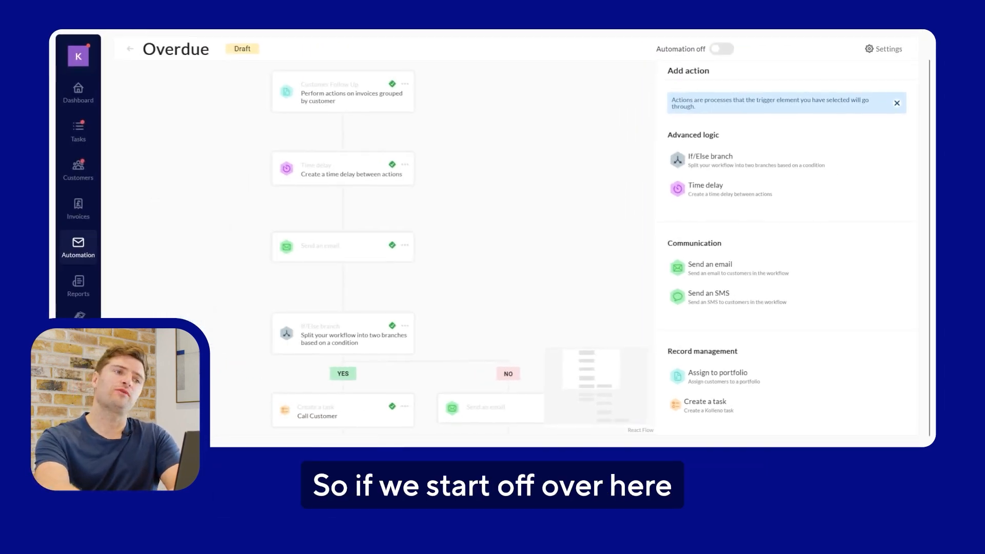
click(342, 92)
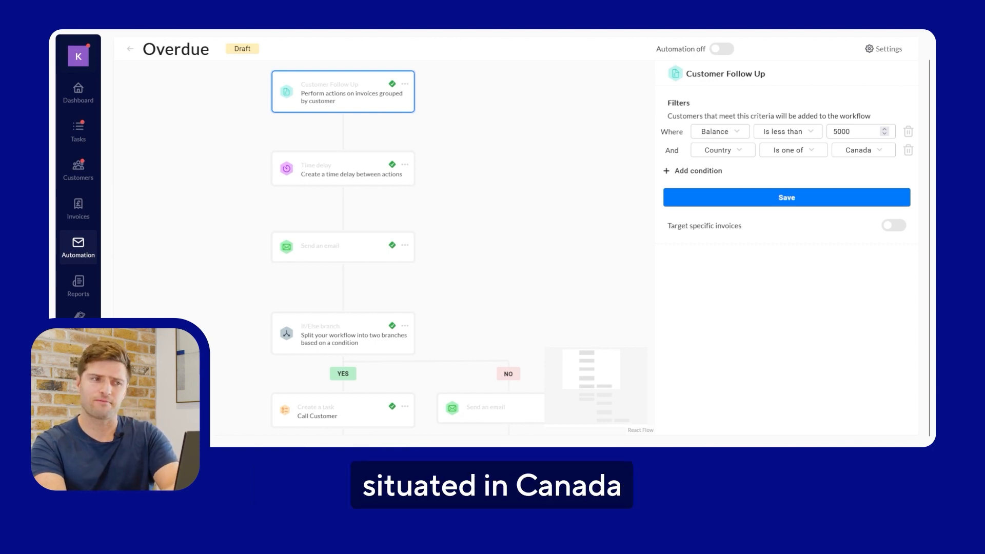
click(343, 168)
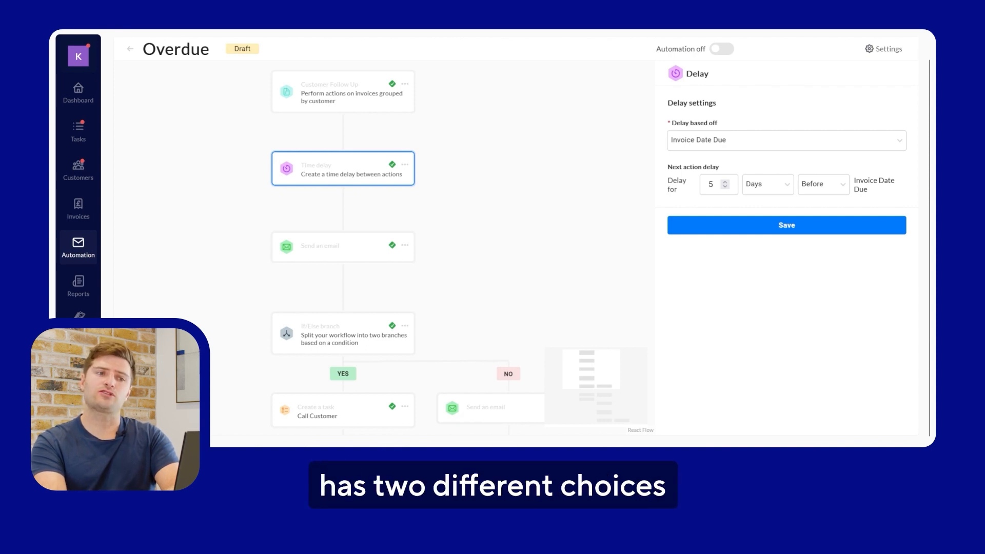
Base the delay on Invoice Date Due and show the send-email step's settings
click(785, 139)
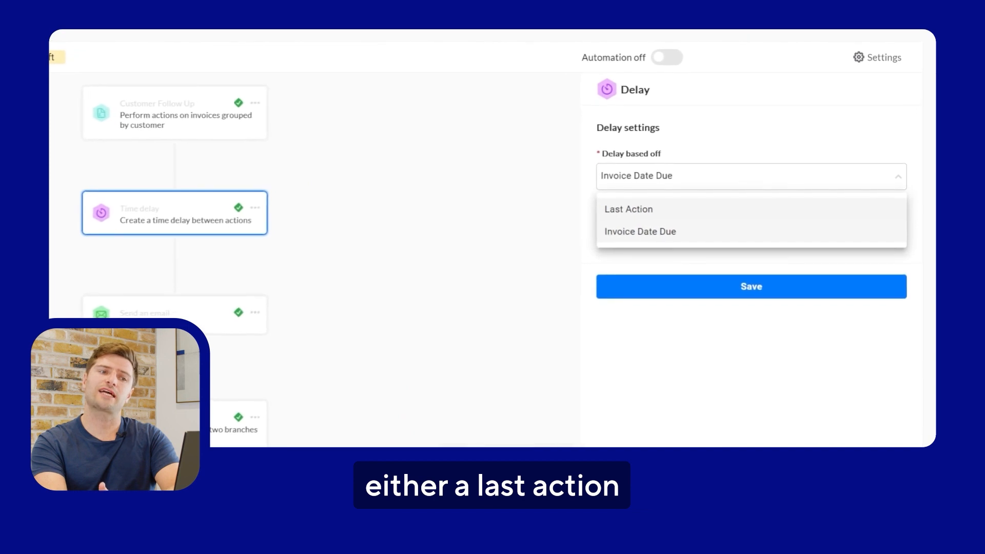
click(640, 231)
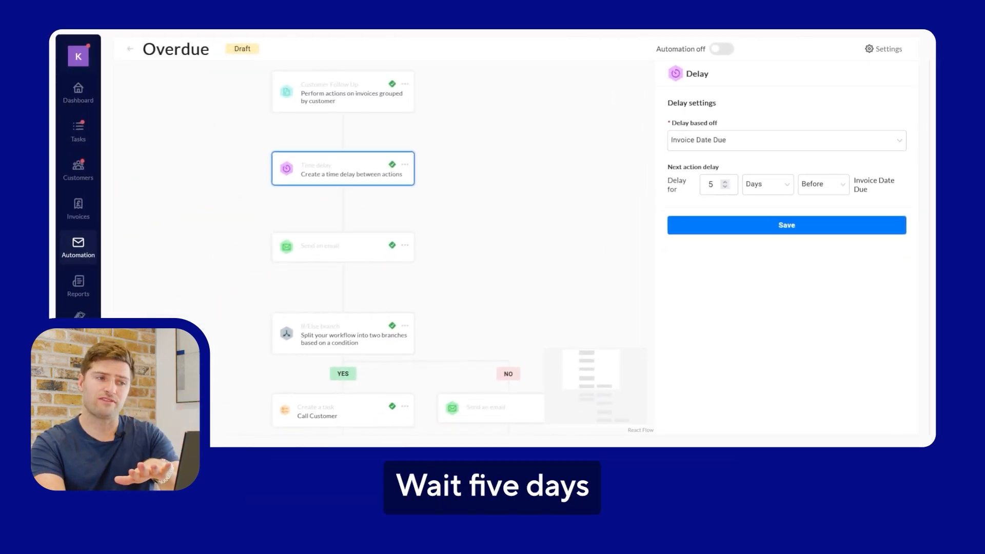
click(342, 246)
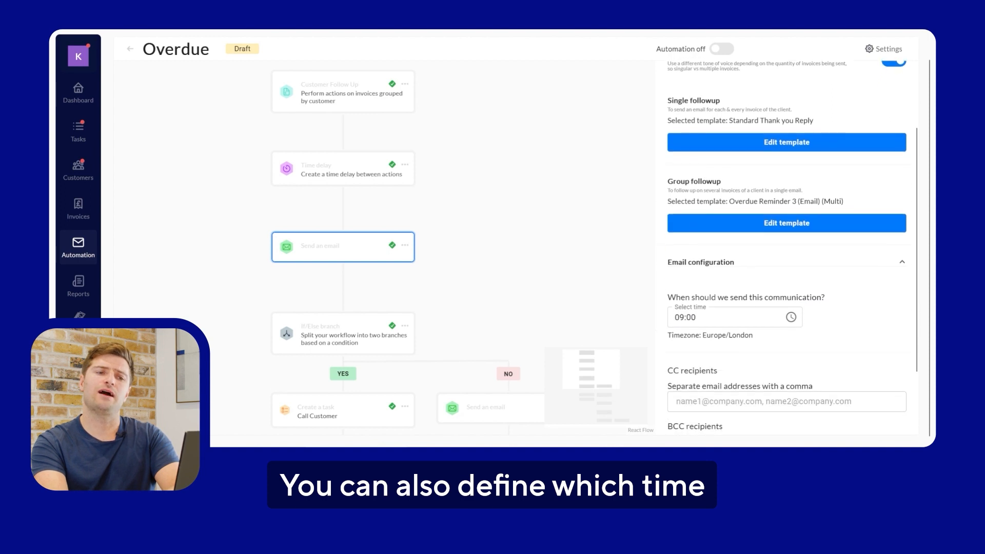
Open the Group followup template library, previewing Overdue Reminder 3
scroll(down, 3)
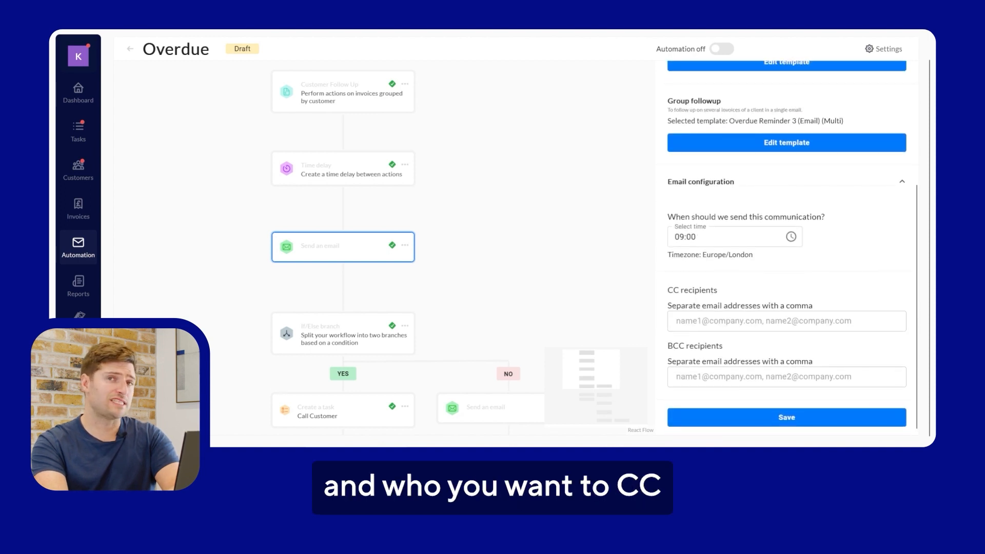
scroll(down, 3)
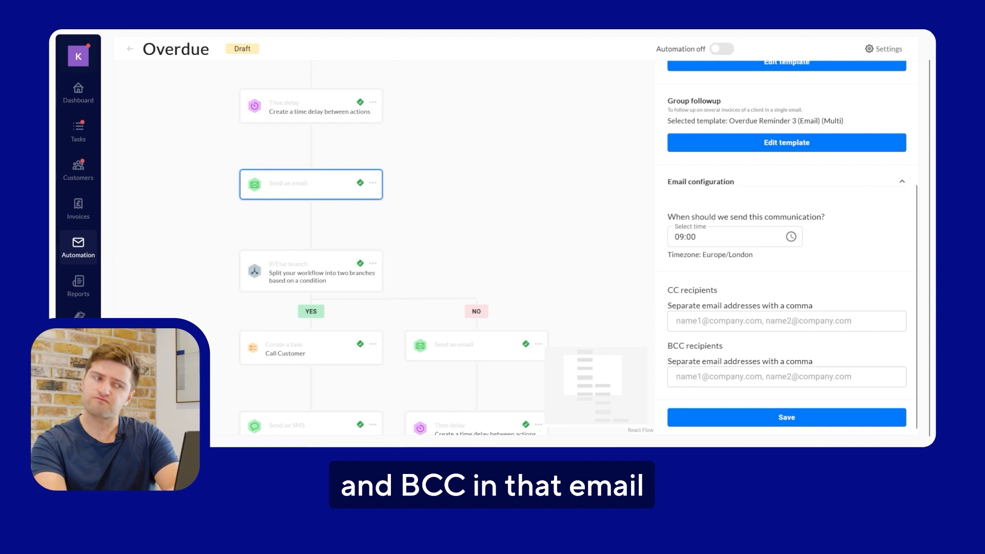
click(786, 142)
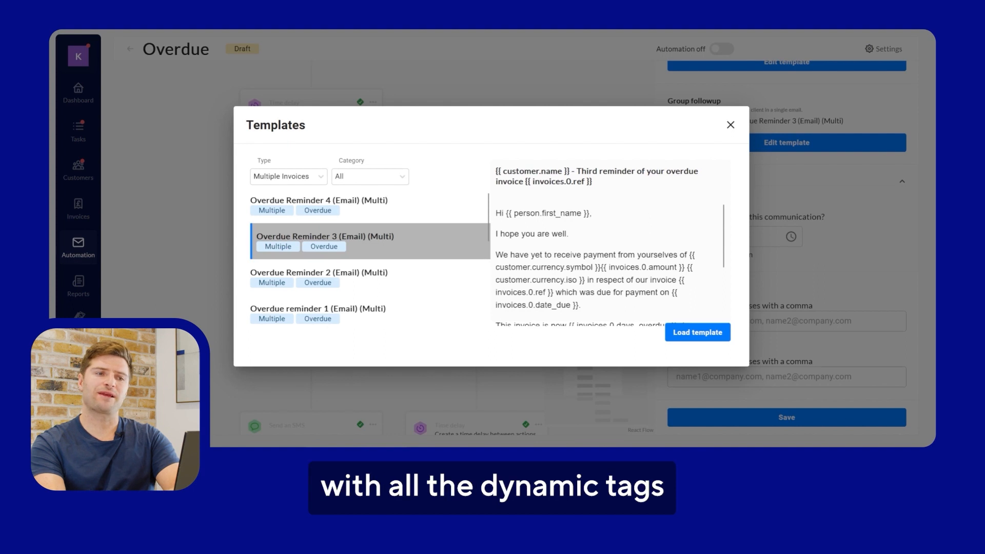
Dismiss the template library and view the if/else branch filtering Payment status Dispute
scroll(down, 3)
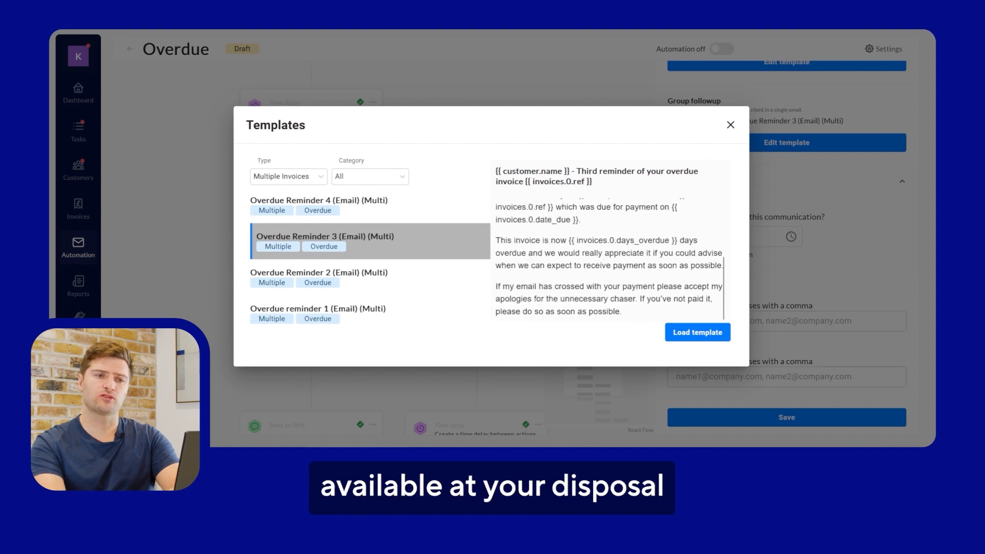
click(730, 124)
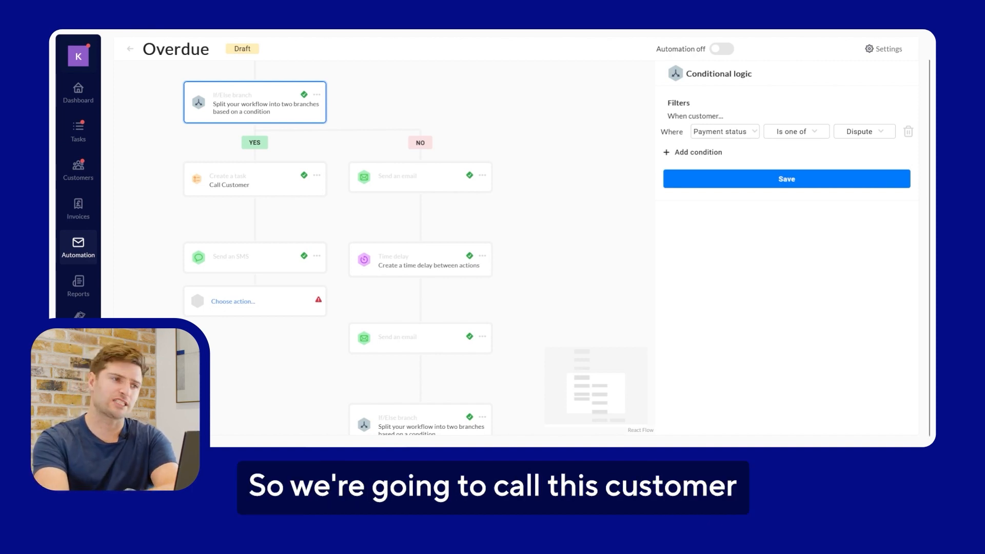
click(254, 179)
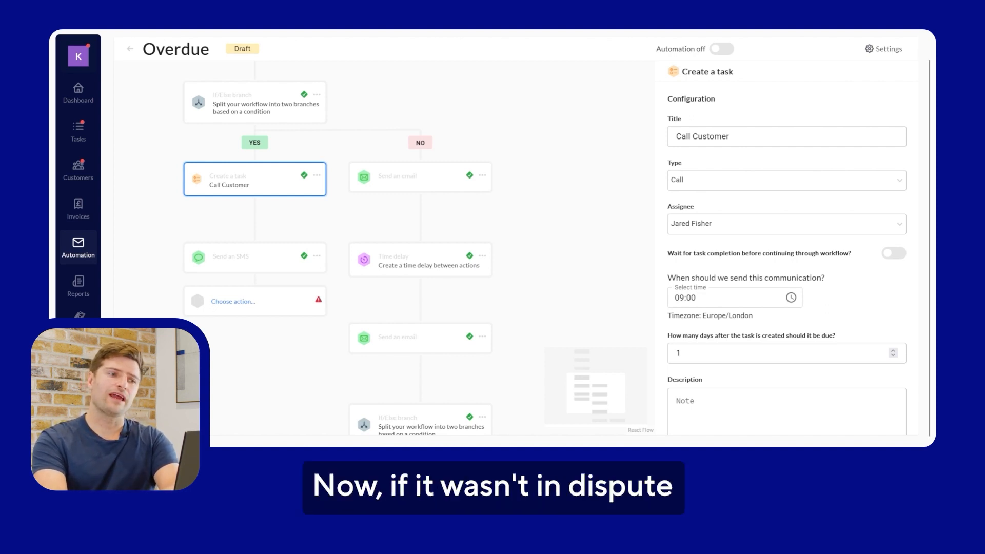
View the NO branch's email step, then its 1-day time delay after the last action
click(419, 176)
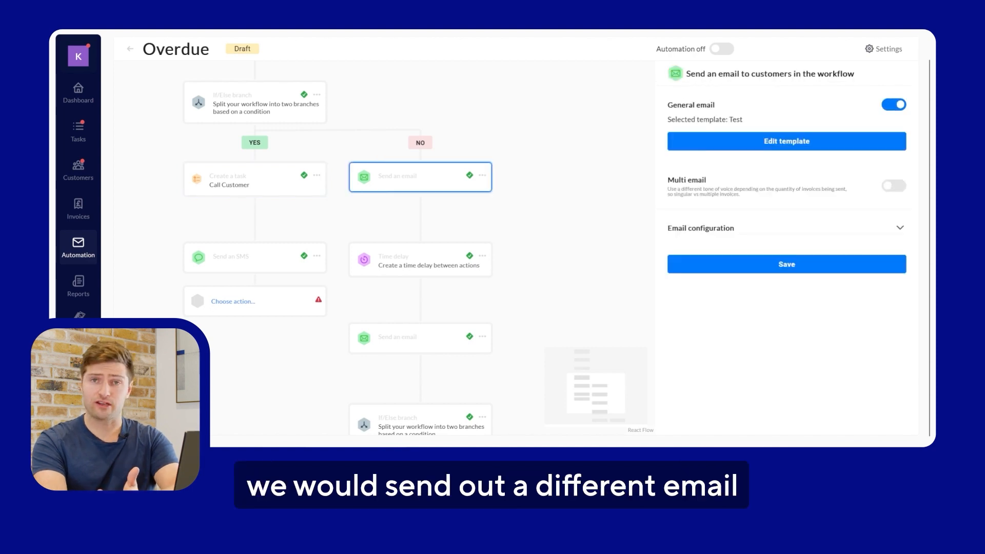
click(420, 260)
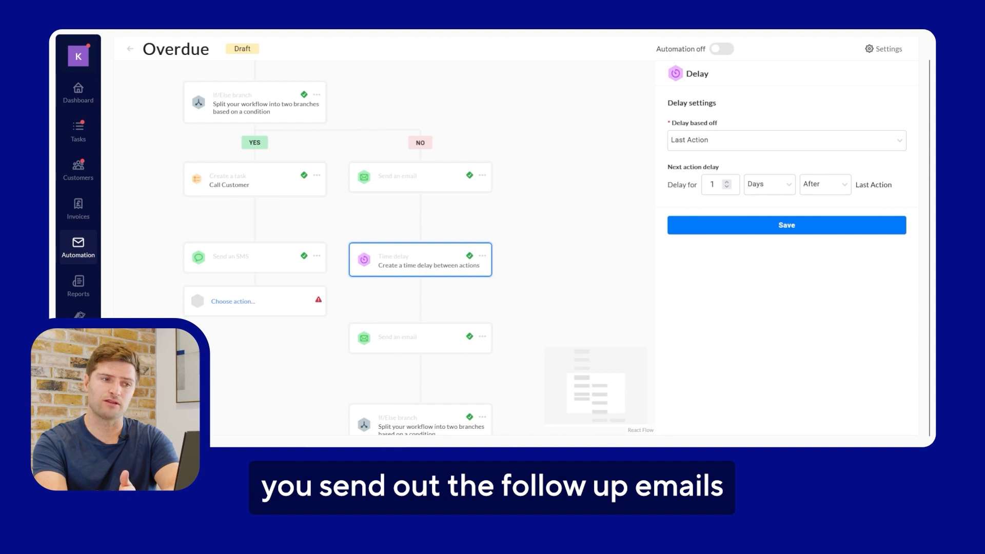
scroll(down, 3)
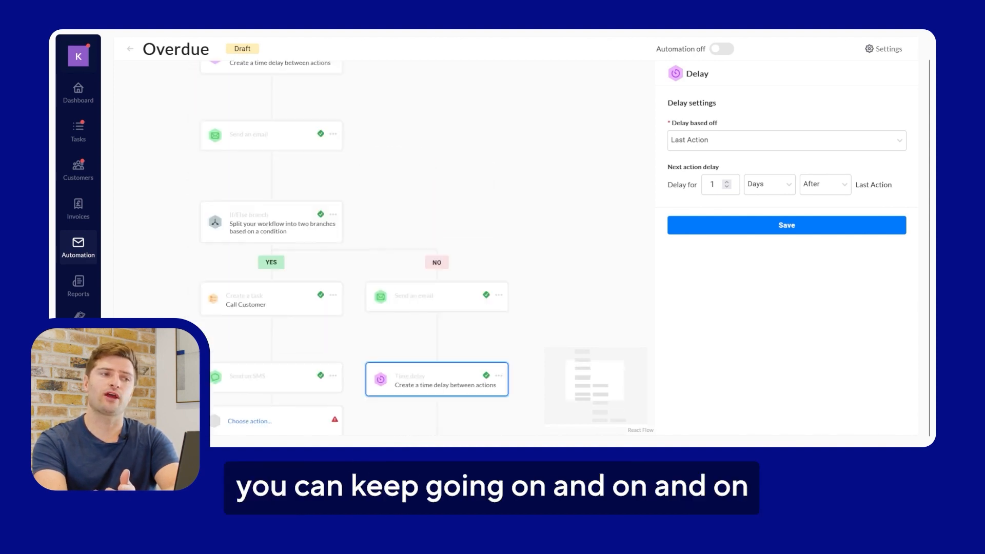